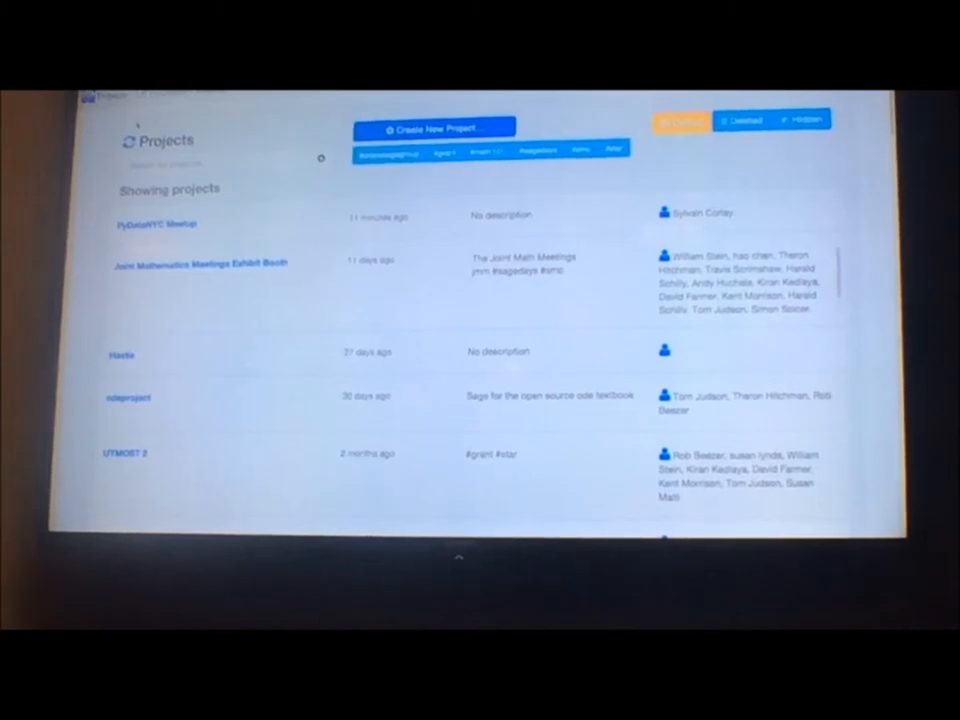
# Scroll down the opened demo worksheet to reach the plot cells
pyautogui.scroll(-3)
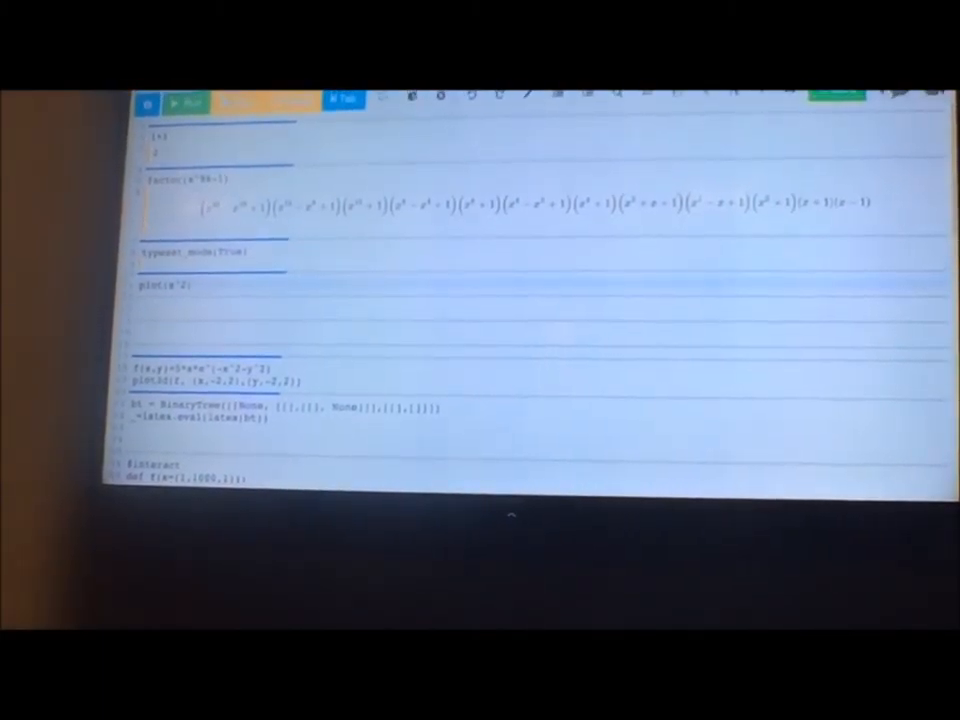
# Evaluate the plot(x^2) cell and the plot3d f(x,y) cell to render the parabola and 3D surface
pyautogui.click(187, 105)
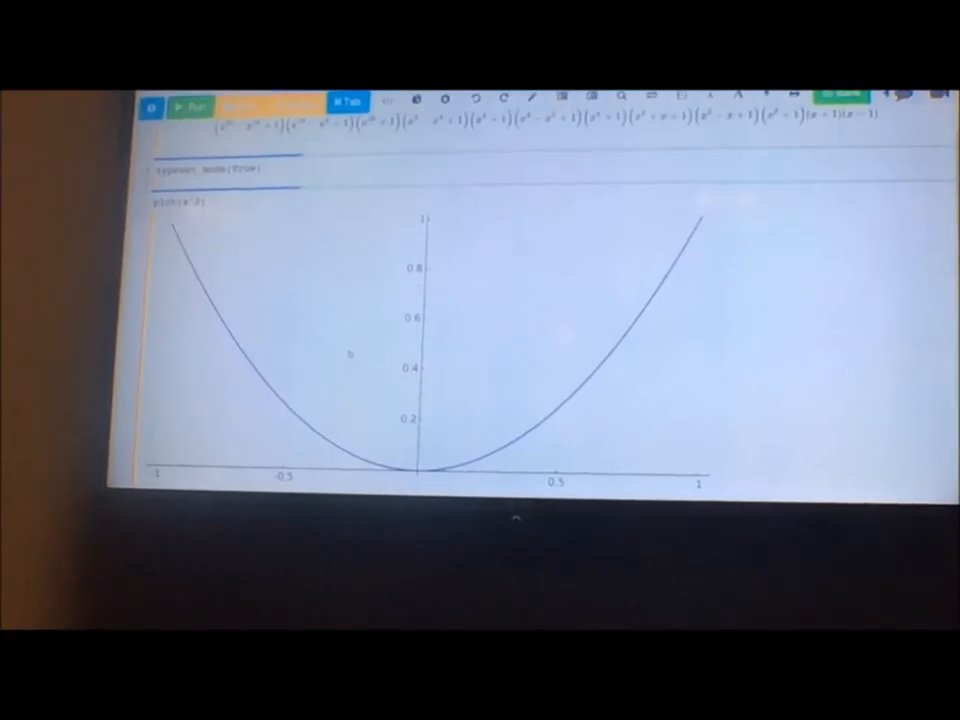
pyautogui.scroll(-3)
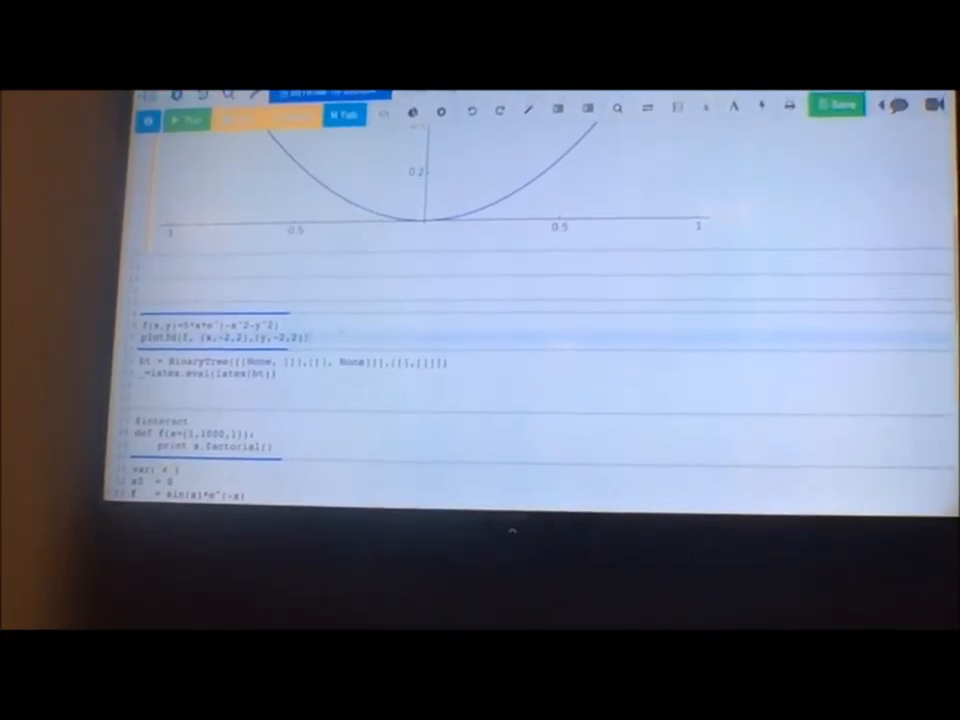
pyautogui.click(180, 112)
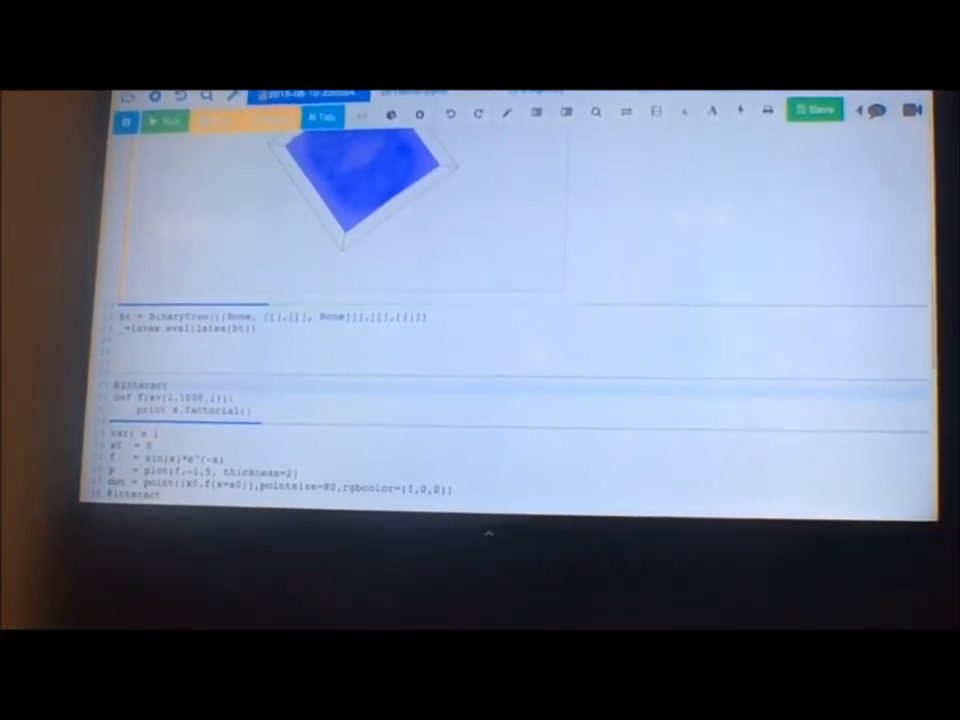
# Evaluate the BinaryTree cell, then raise the Taylor approximation order in the sin(x)e^(-x) interact
pyautogui.click(161, 120)
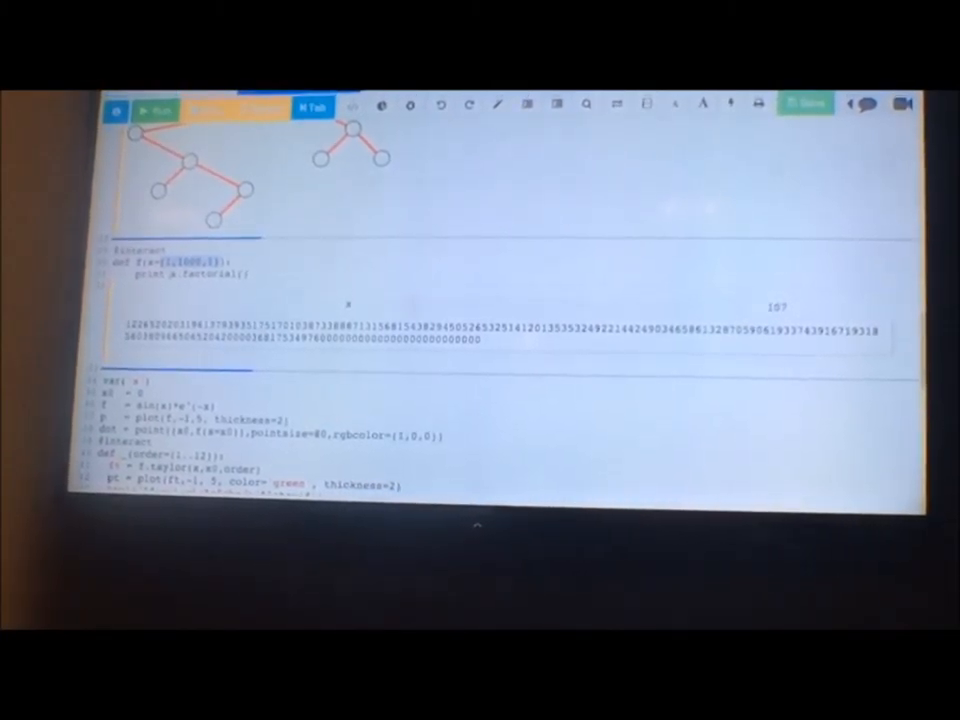
pyautogui.scroll(-3)
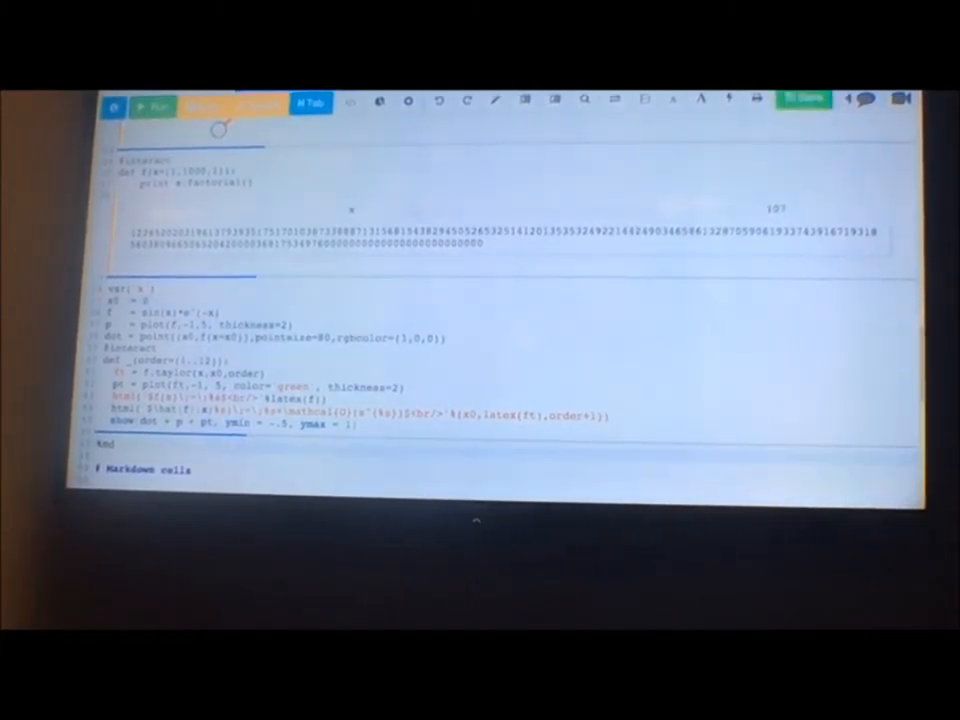
pyautogui.scroll(-3)
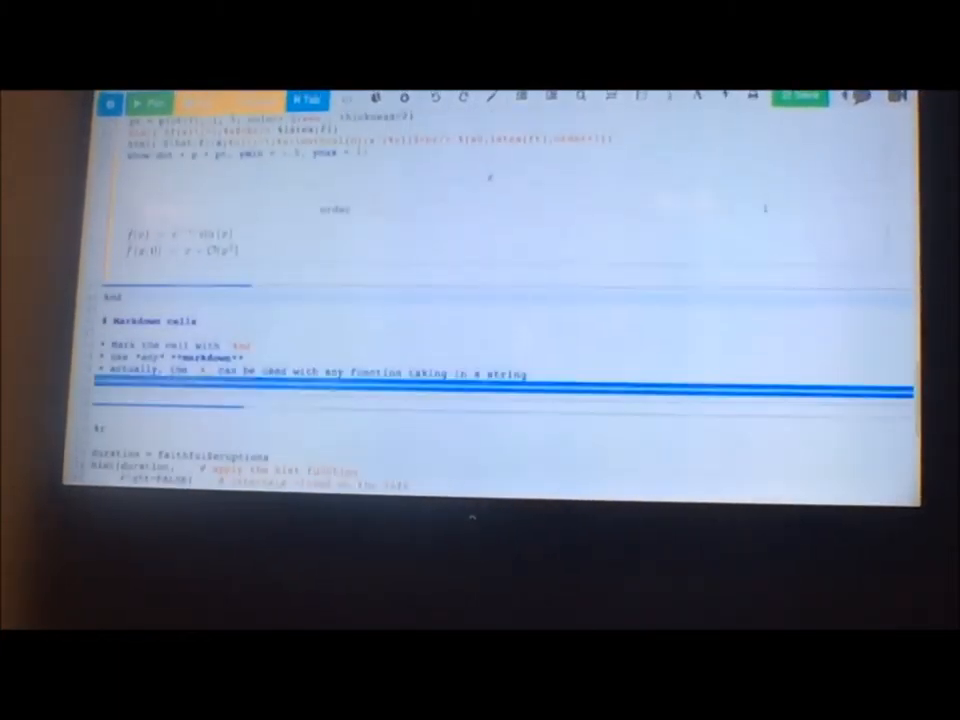
pyautogui.click(148, 100)
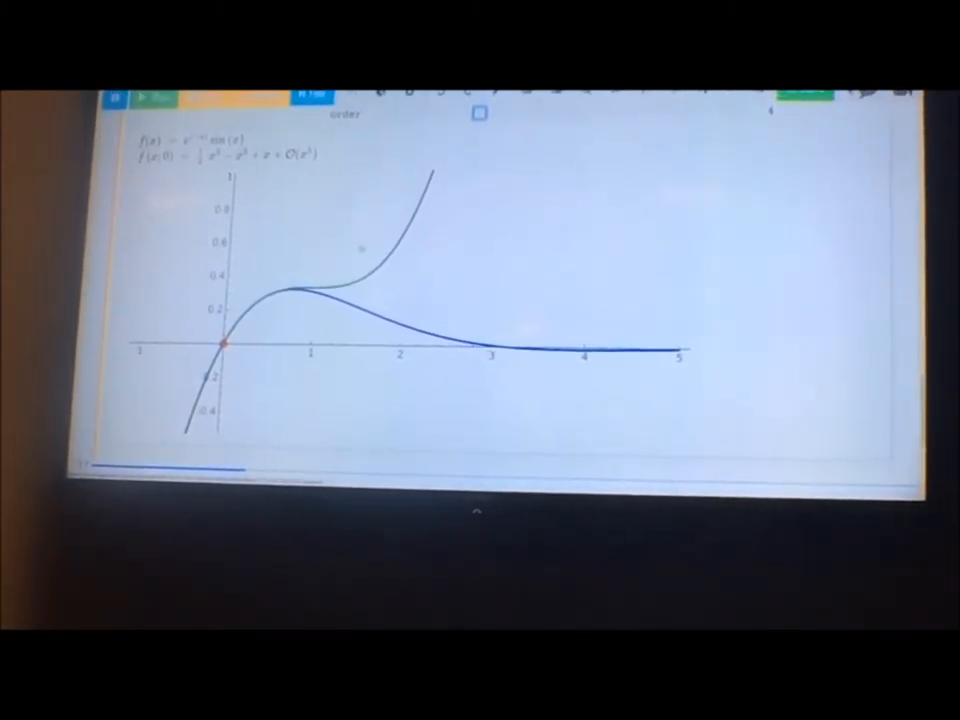
pyautogui.scroll(-3)
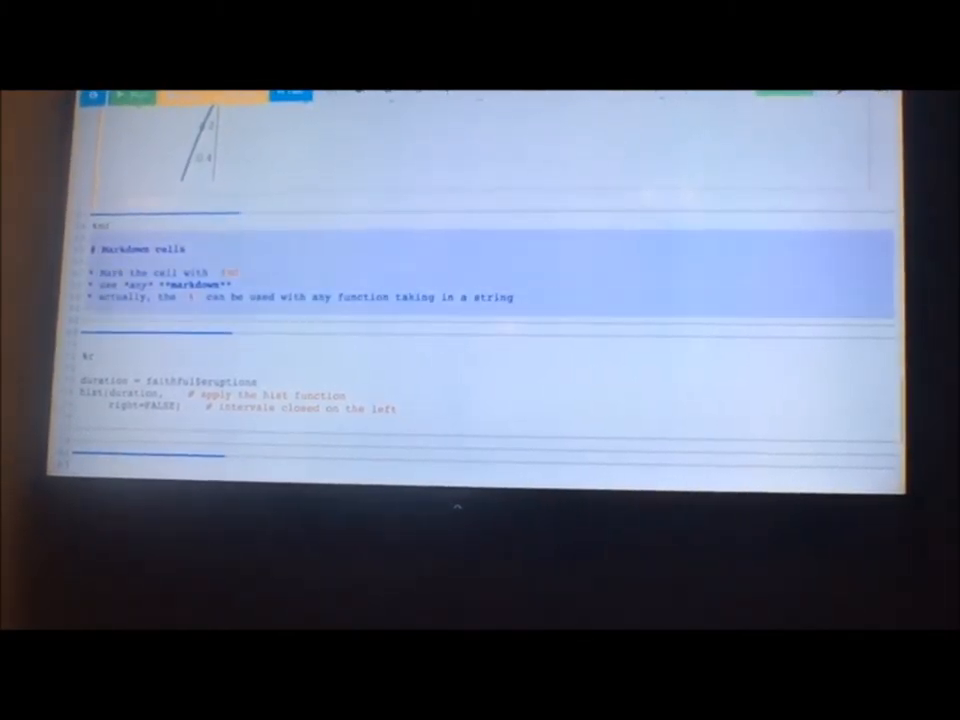
pyautogui.scroll(-3)
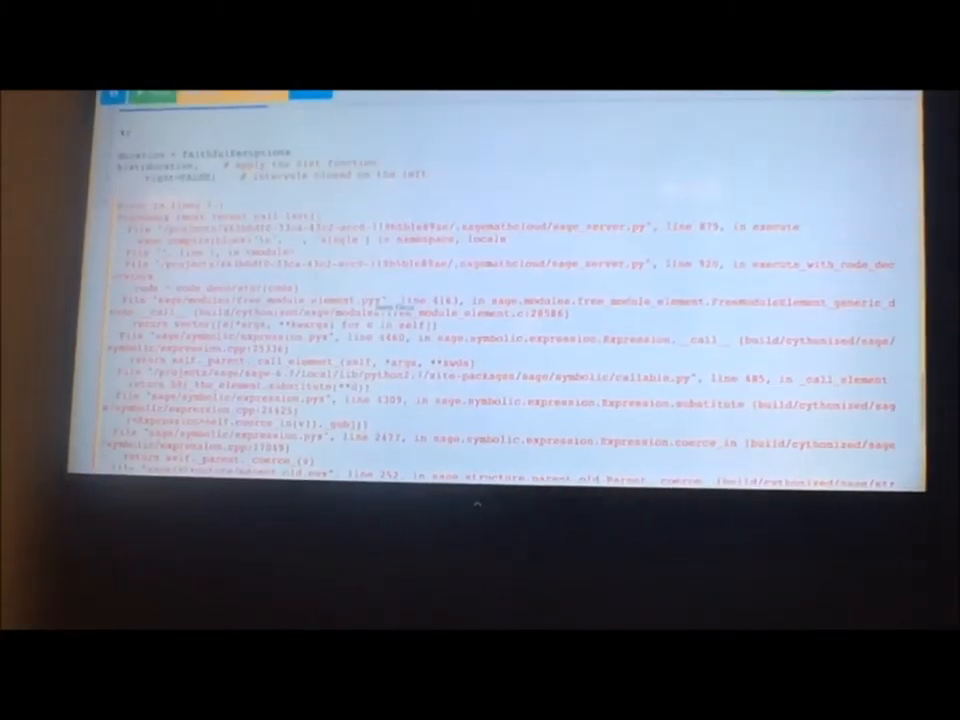
pyautogui.scroll(-3)
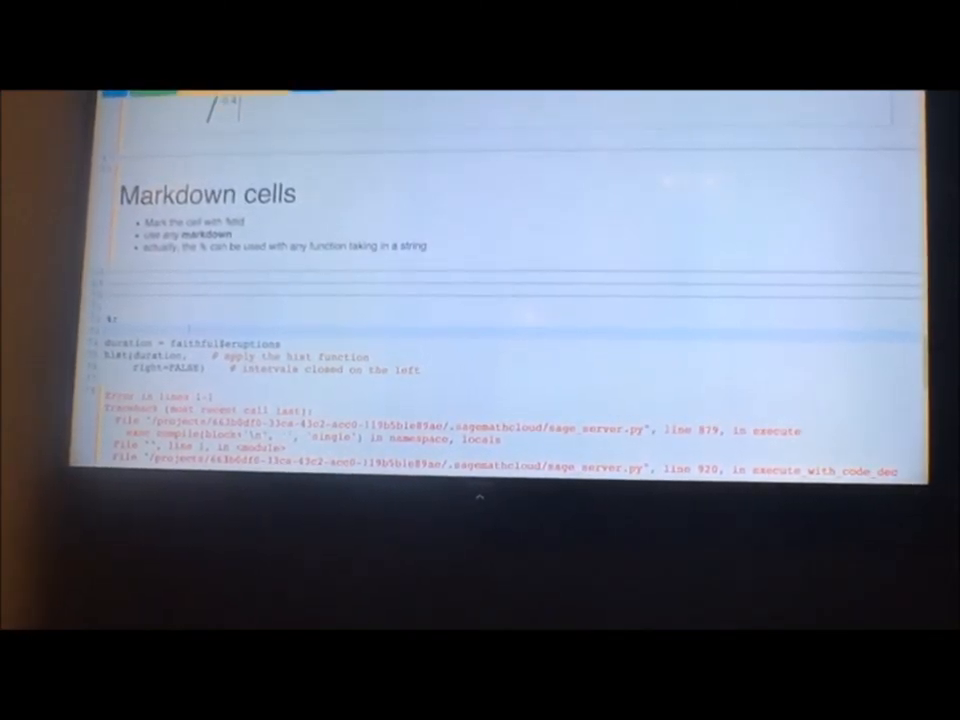
# Scroll down to the R hist(duration) frequency plot of eruption durations
pyautogui.scroll(-3)
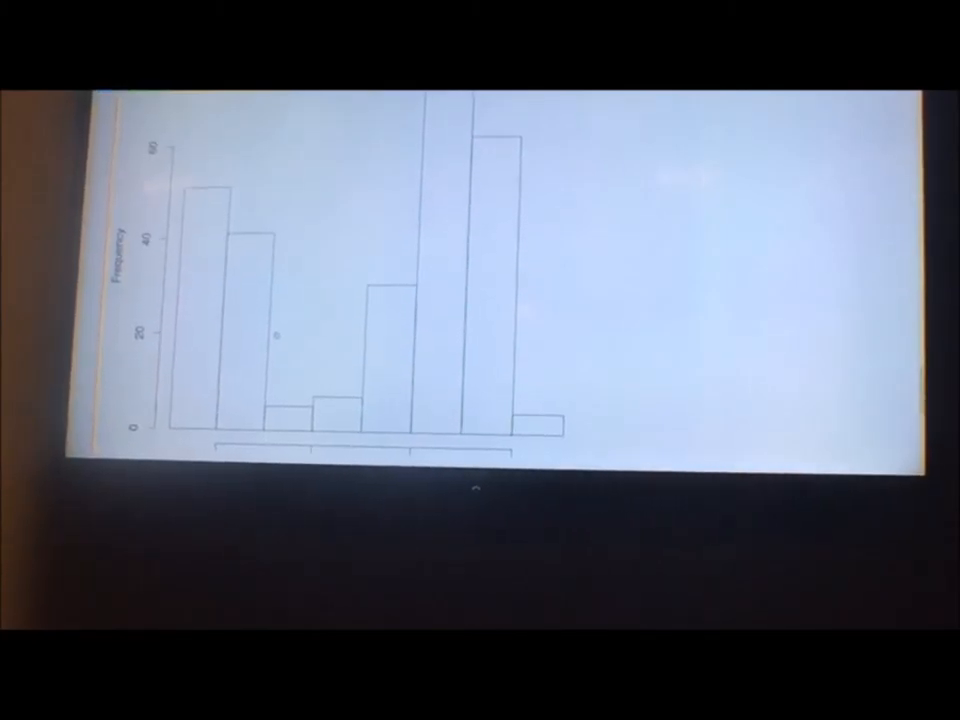
pyautogui.scroll(-3)
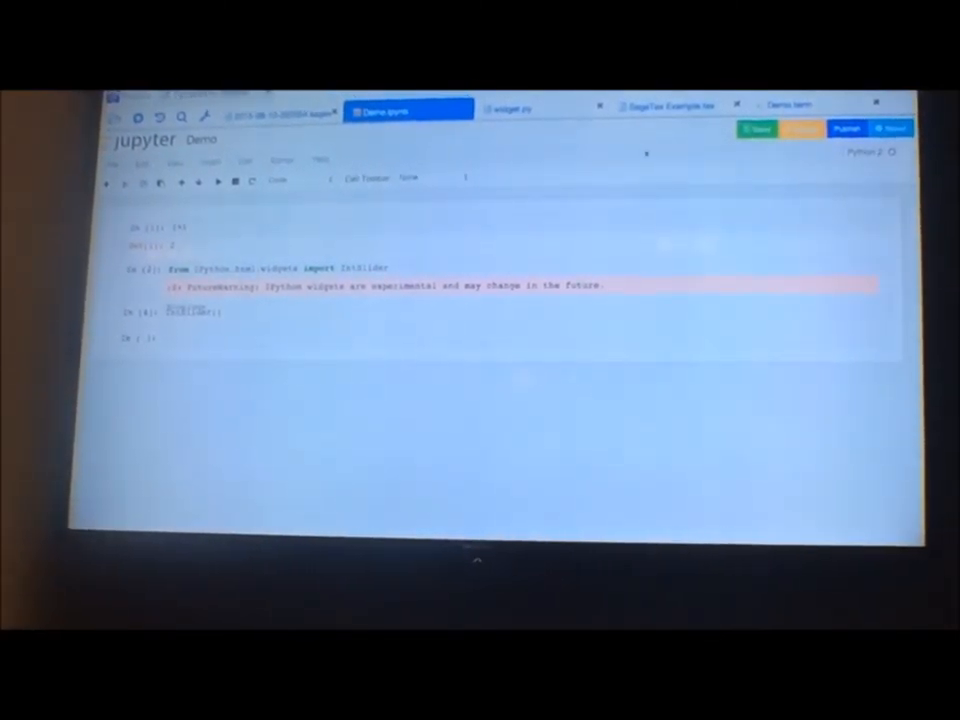
pyautogui.moveTo(841, 131)
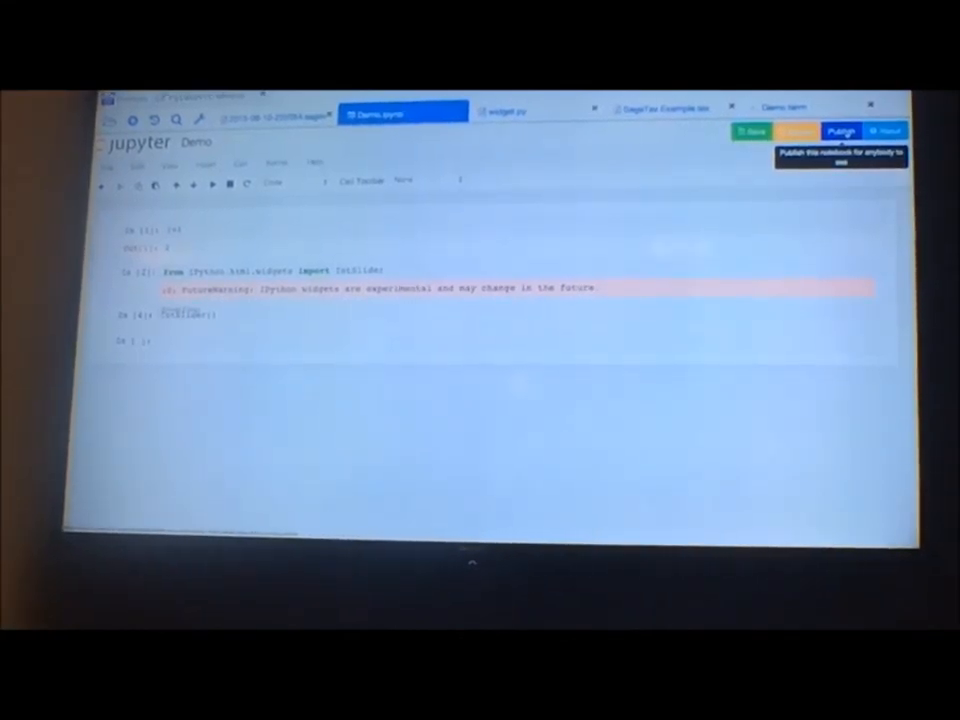
# Publish the Demo notebook for anybody with the link and dismiss the publishing confirmation
pyautogui.click(843, 131)
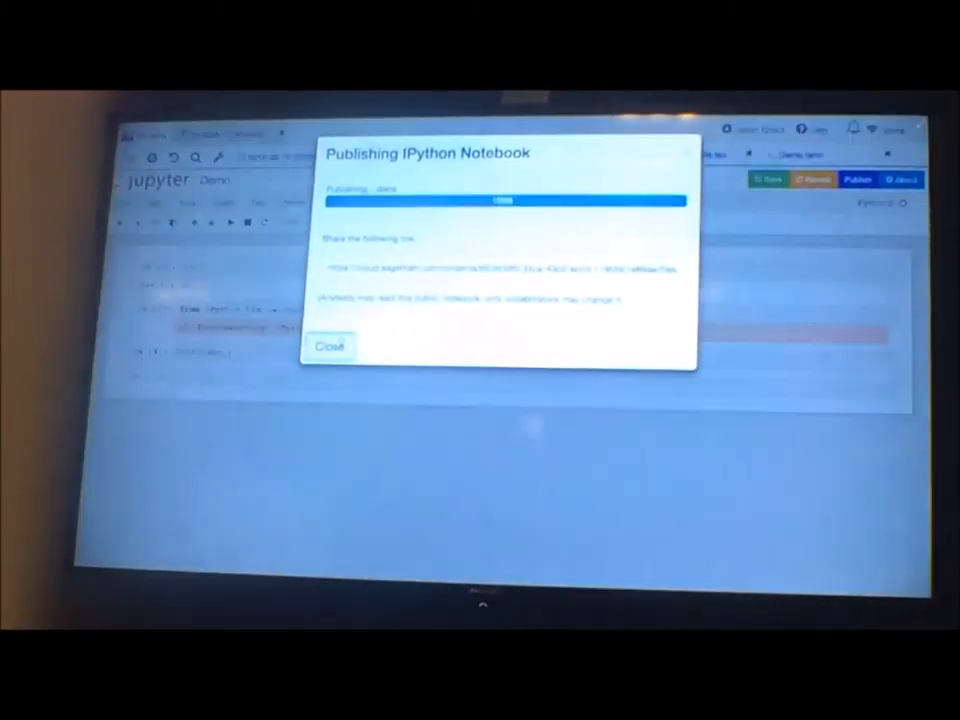
pyautogui.click(330, 345)
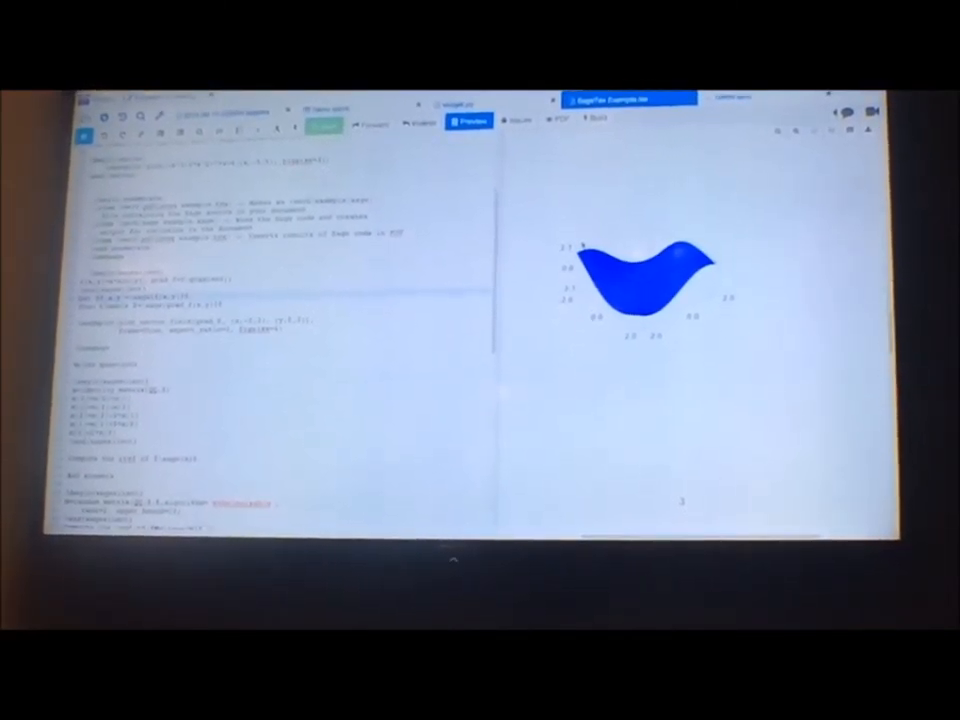
# Scroll the SageTeX preview past the 3D plot to the labelled-edge graph diagram
pyautogui.scroll(-3)
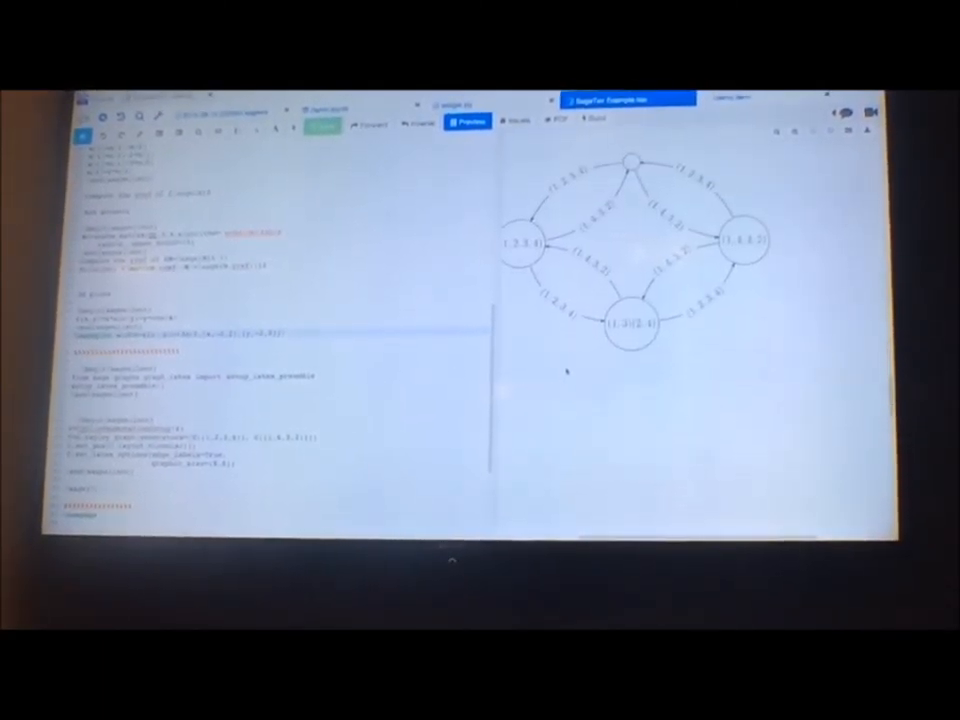
pyautogui.scroll(-3)
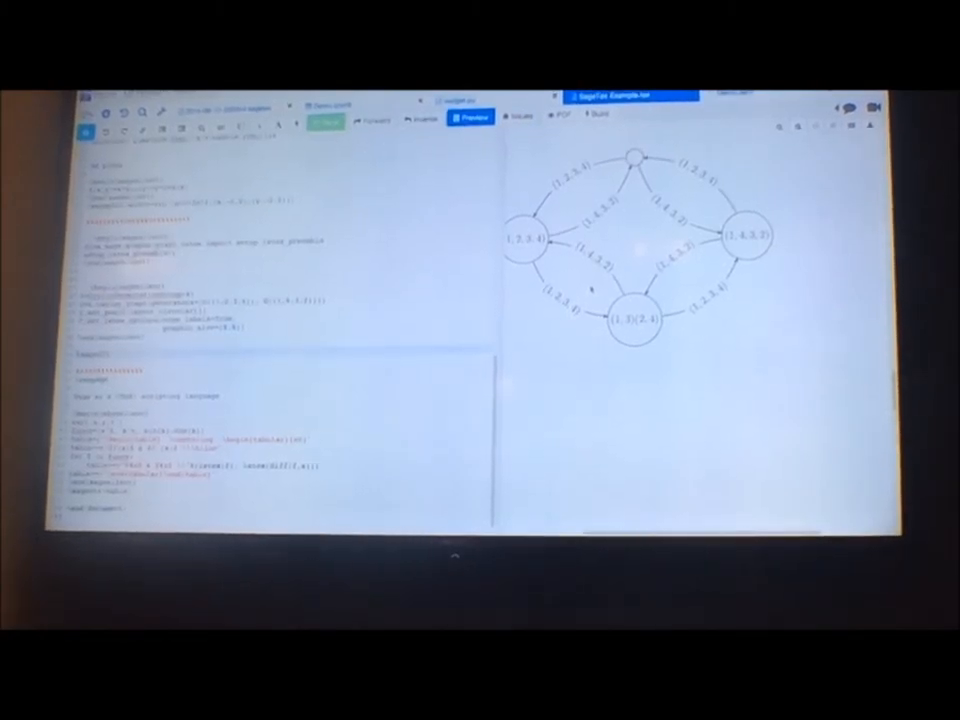